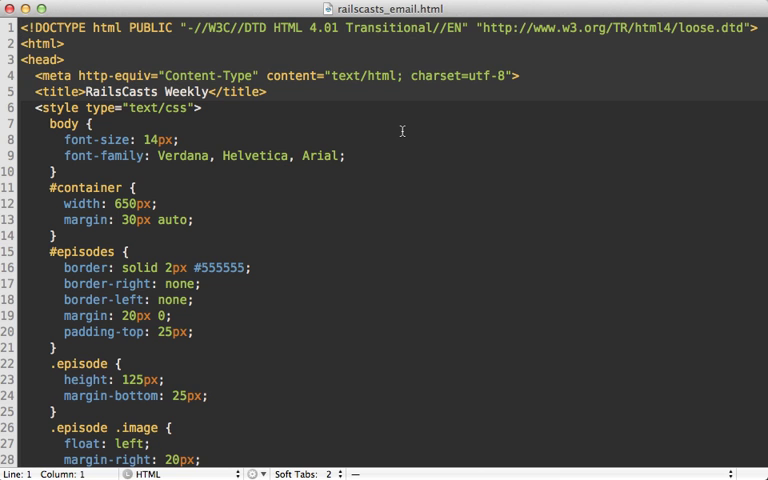
Scroll through railscasts_email.html to review its head styles and body markup
{"action": "scroll", "scroll_direction": "down", "scroll_amount": 3}
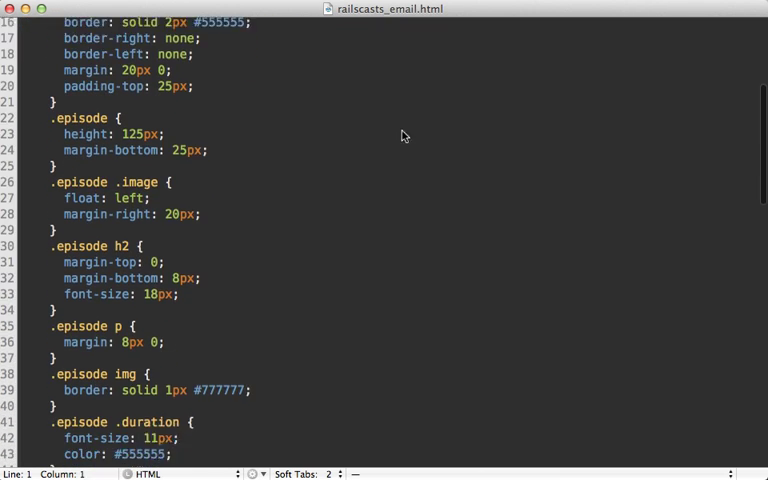
{"action": "scroll", "scroll_direction": "down", "scroll_amount": 3}
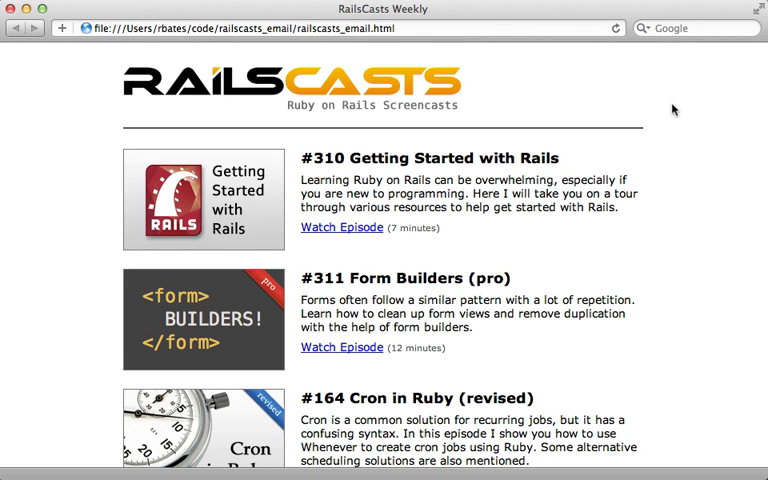
Scroll through the RailsCasts Weekly Episodes message as delivered in Gmail
{"action": "scroll", "scroll_direction": "down", "scroll_amount": 3}
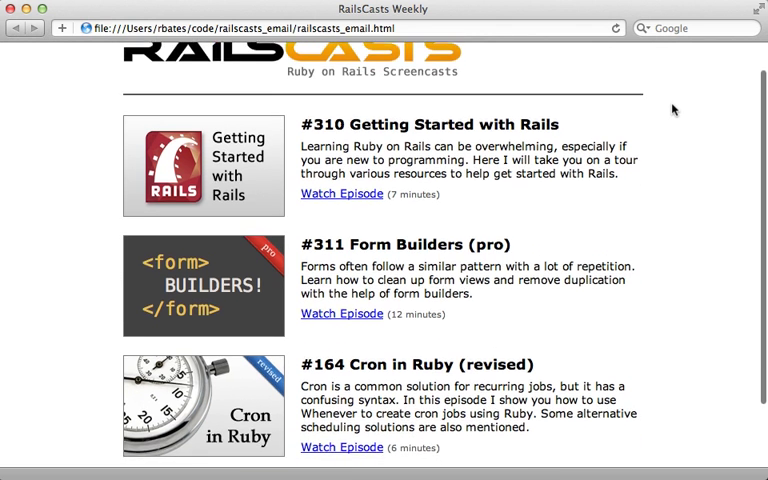
{"action": "scroll", "scroll_direction": "down", "scroll_amount": 3}
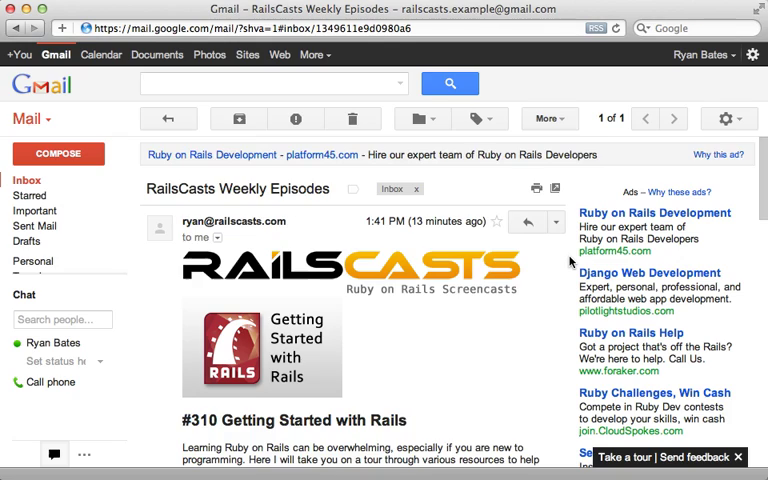
{"action": "scroll", "scroll_direction": "down", "scroll_amount": 3}
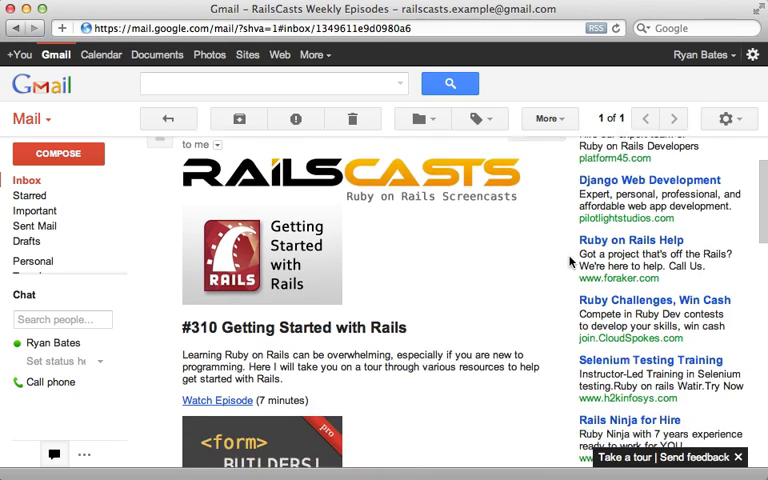
{"action": "scroll", "scroll_direction": "down", "scroll_amount": 3}
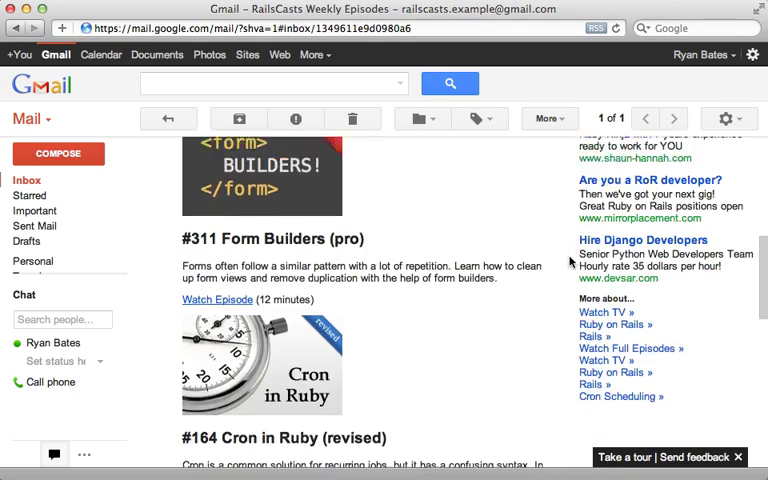
{"action": "scroll", "scroll_direction": "down", "scroll_amount": 3}
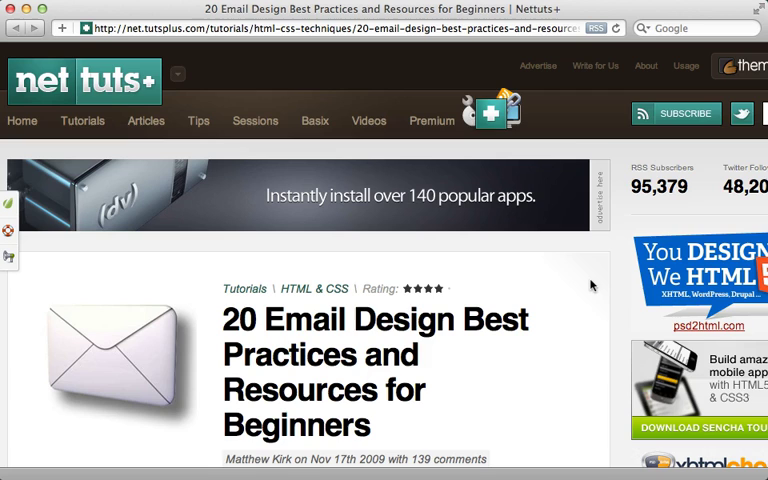
{"action": "mouse_move", "coordinate": [472, 284]}
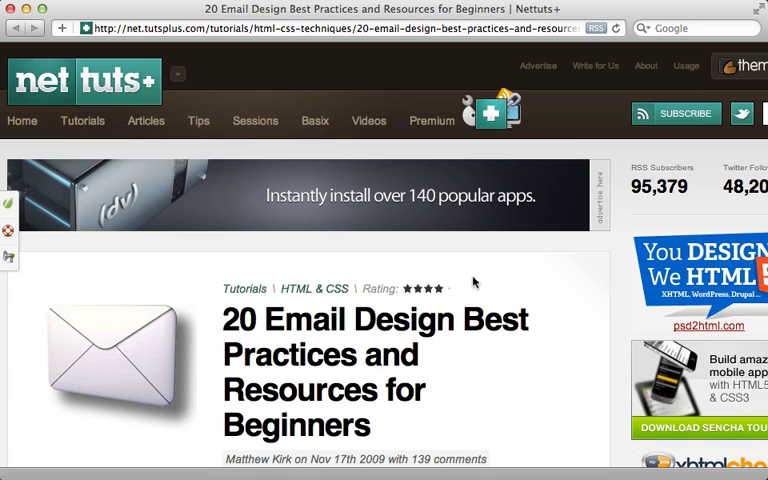
Scroll the Nettuts+ email design article to its '2: Use Tables' section
{"action": "scroll", "scroll_direction": "down", "scroll_amount": 3}
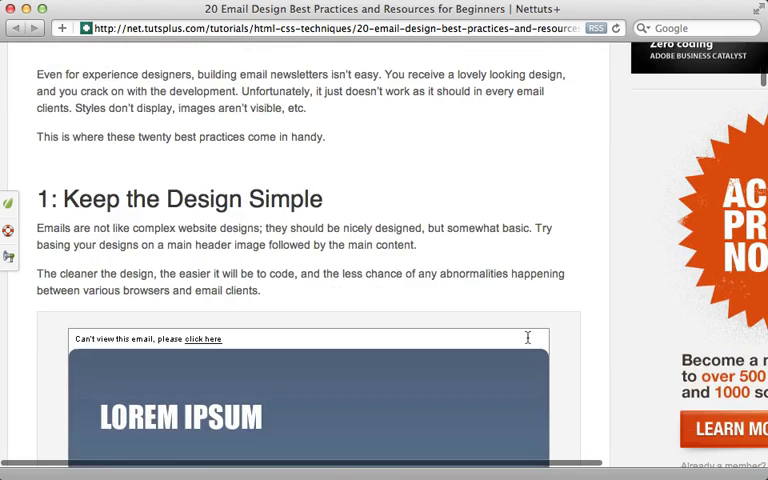
{"action": "scroll", "scroll_direction": "down", "scroll_amount": 3}
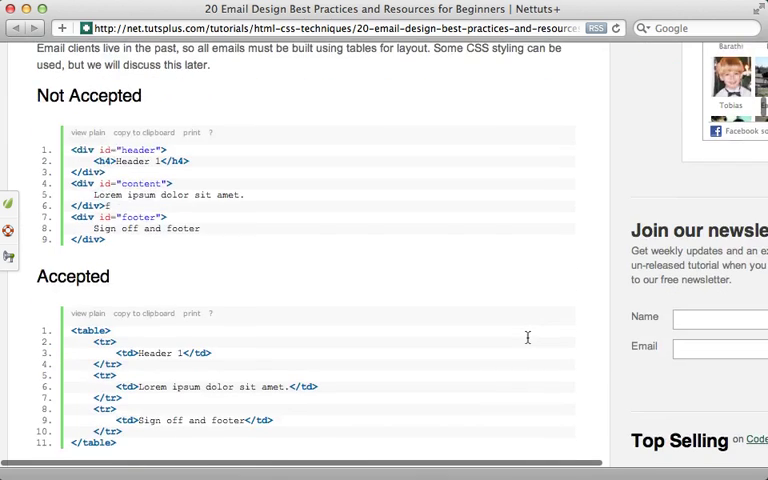
{"action": "scroll", "scroll_direction": "up", "scroll_amount": 3}
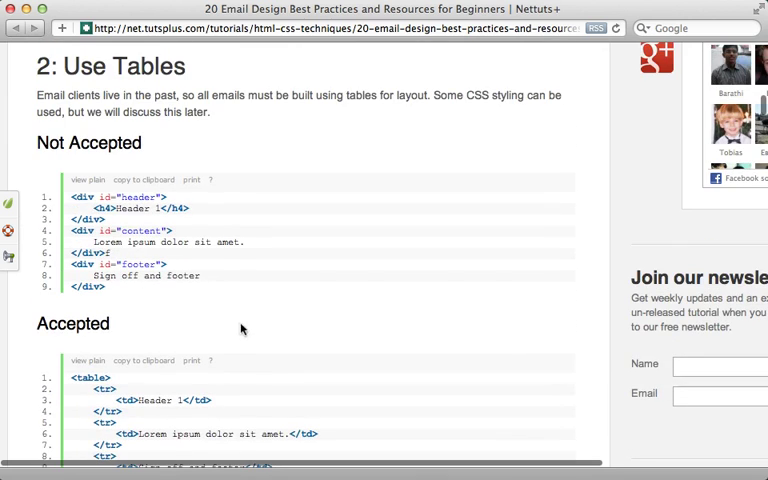
{"action": "mouse_move", "coordinate": [204, 308]}
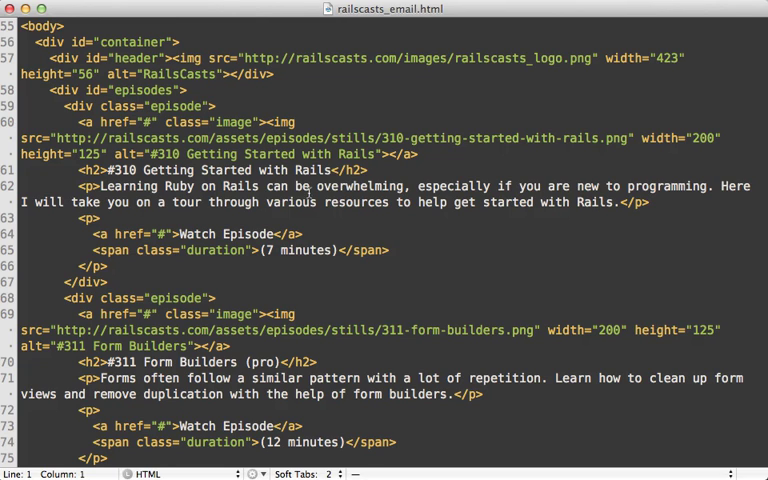
Review the inline-styles advice, then look over railscasts_email.html rebuilt with nested tables
{"action": "scroll", "scroll_direction": "up", "scroll_amount": 3}
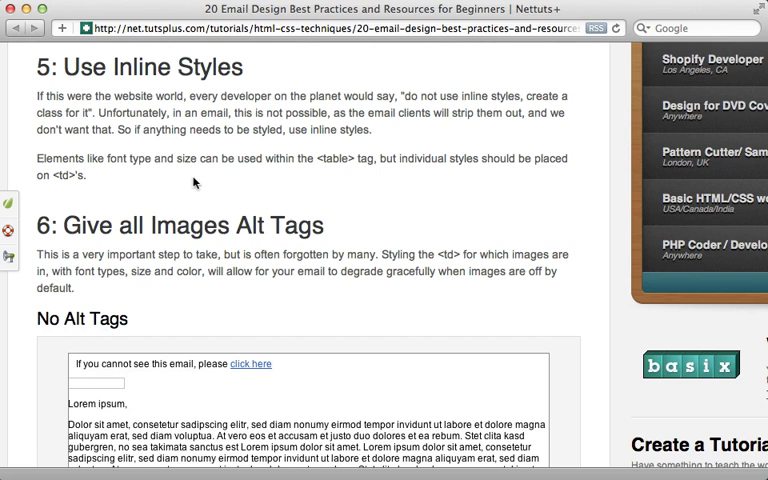
{"action": "mouse_move", "coordinate": [166, 146]}
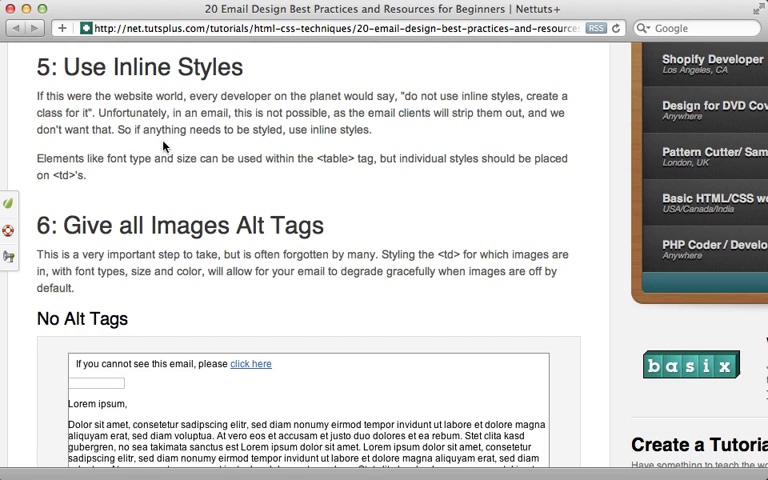
{"action": "double_click", "coordinate": [140, 68]}
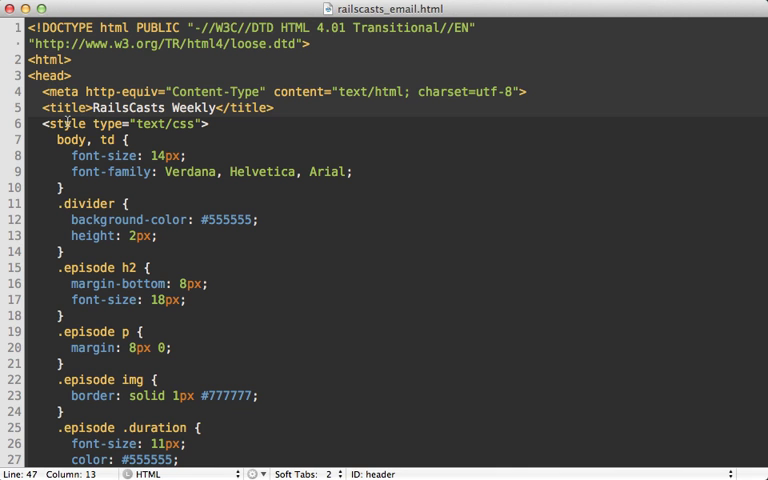
{"action": "scroll", "scroll_direction": "up", "scroll_amount": 3}
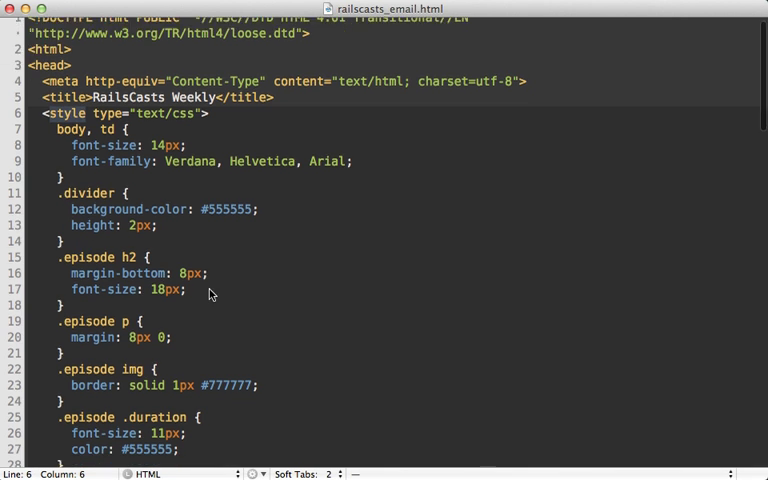
{"action": "scroll", "scroll_direction": "down", "scroll_amount": 3}
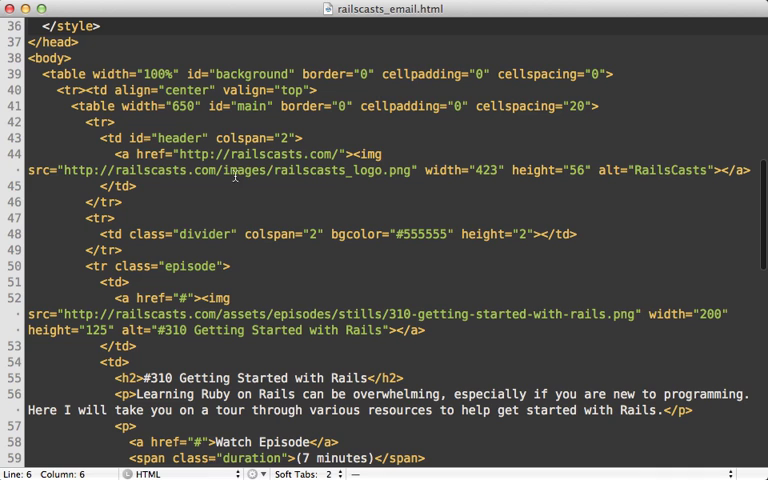
{"action": "mouse_move", "coordinate": [240, 256]}
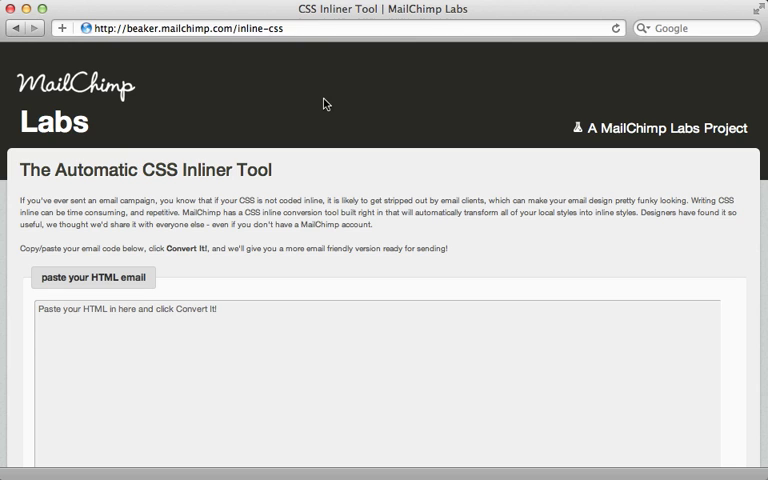
{"action": "mouse_move", "coordinate": [212, 148]}
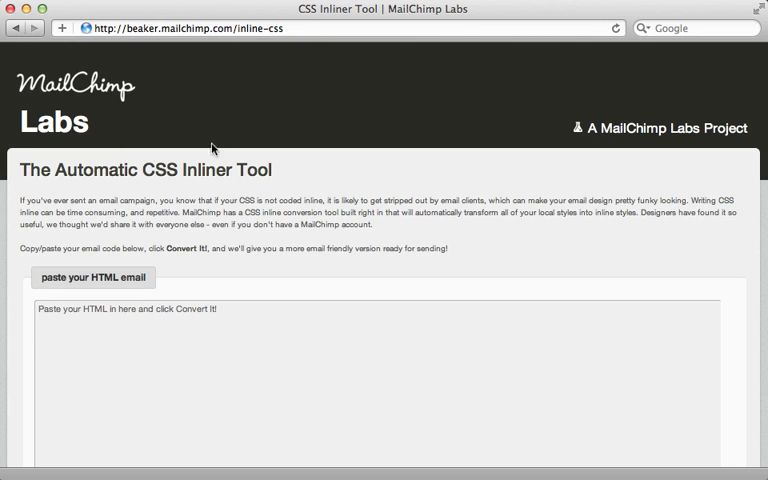
Scroll the MailChimp CSS Inliner result showing the newsletter HTML with inlined styles
{"action": "scroll", "scroll_direction": "down", "scroll_amount": 3}
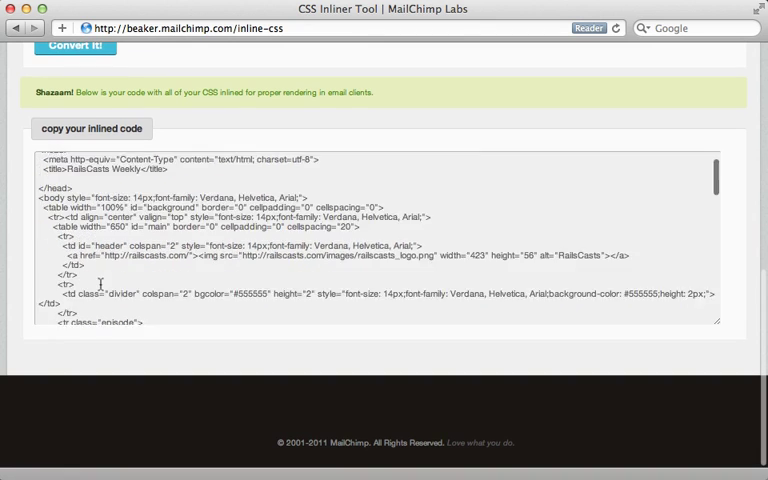
{"action": "scroll", "scroll_direction": "down", "scroll_amount": 3}
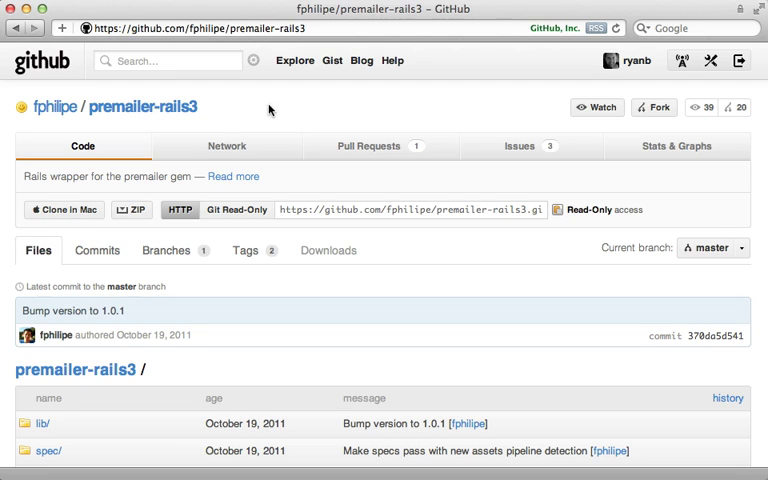
{"action": "mouse_move", "coordinate": [132, 122]}
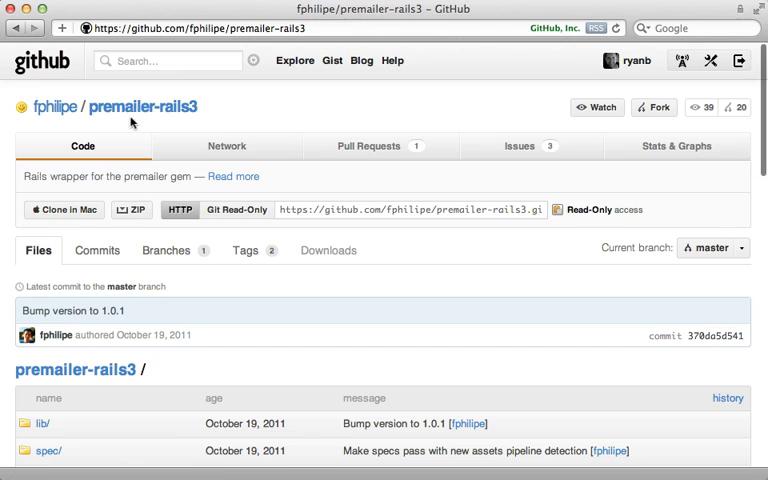
{"action": "mouse_move", "coordinate": [224, 122]}
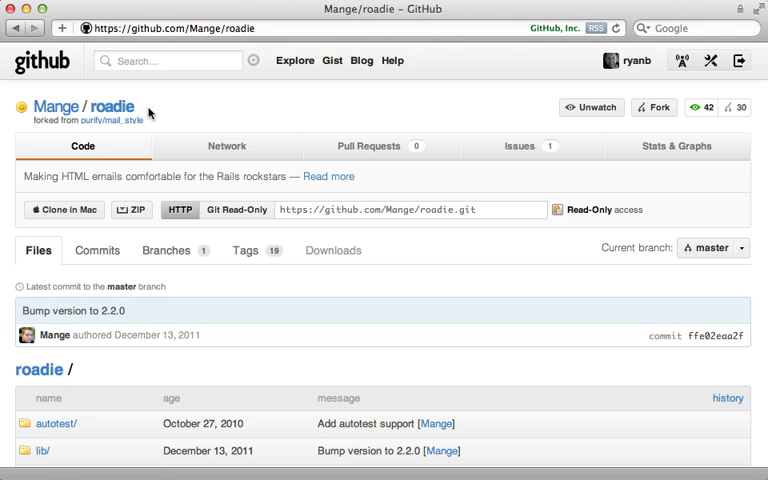
{"action": "mouse_move", "coordinate": [112, 130]}
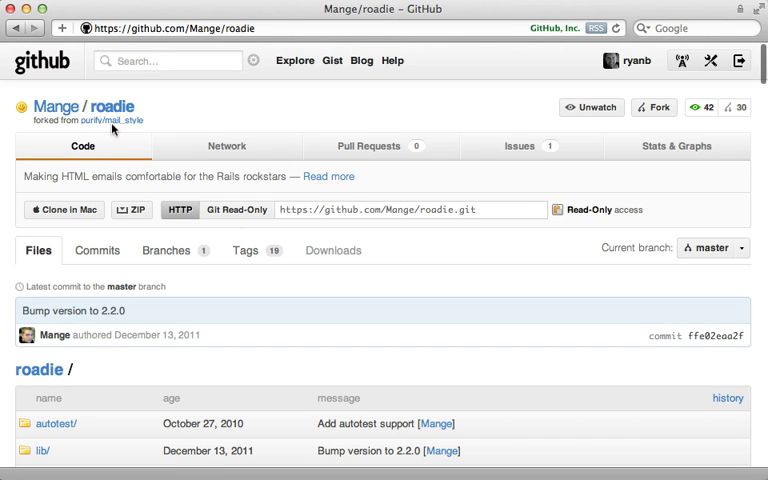
{"action": "mouse_move", "coordinate": [168, 120]}
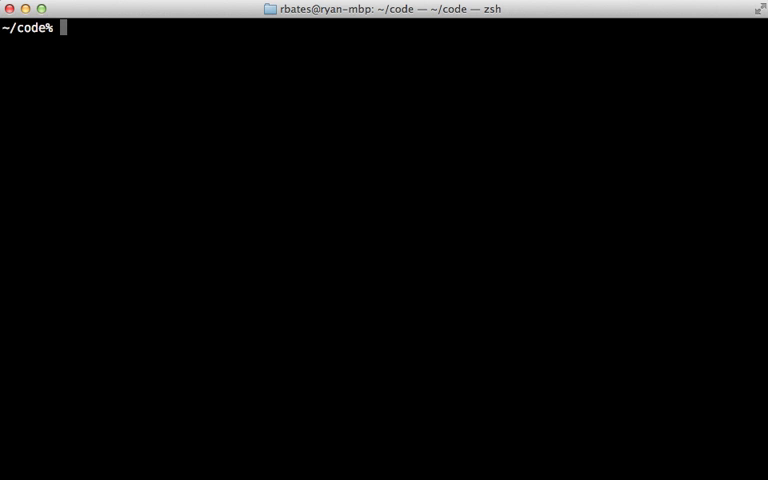
Create a new Rails application named mailit
{"action": "type", "text": "rails new r"}
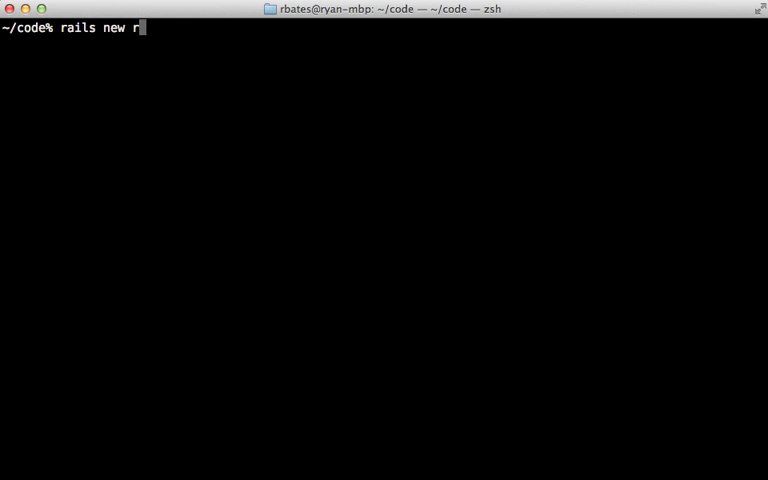
{"action": "key", "text": "Return"}
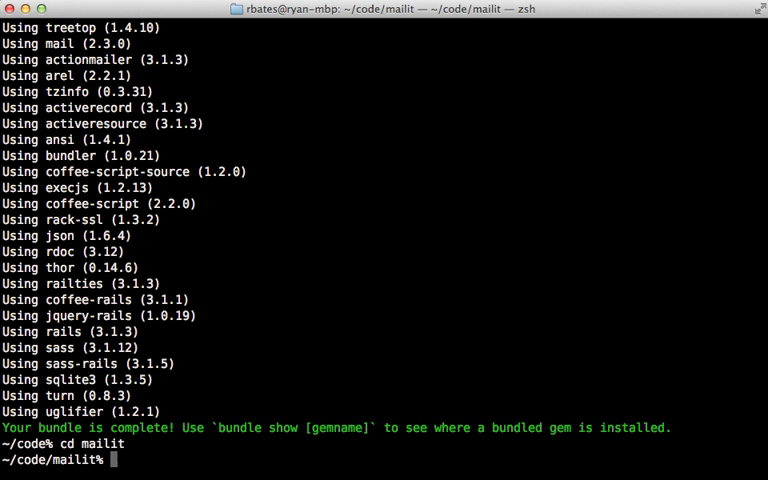
Generate newsletter_mailer with a weekly action and its view files
{"action": "type", "text": "rails g mailer"}
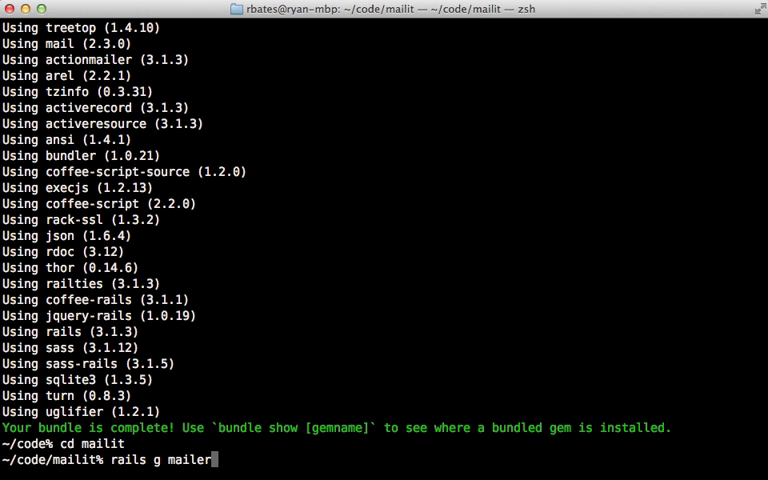
{"action": "type", "text": "newsletter"}
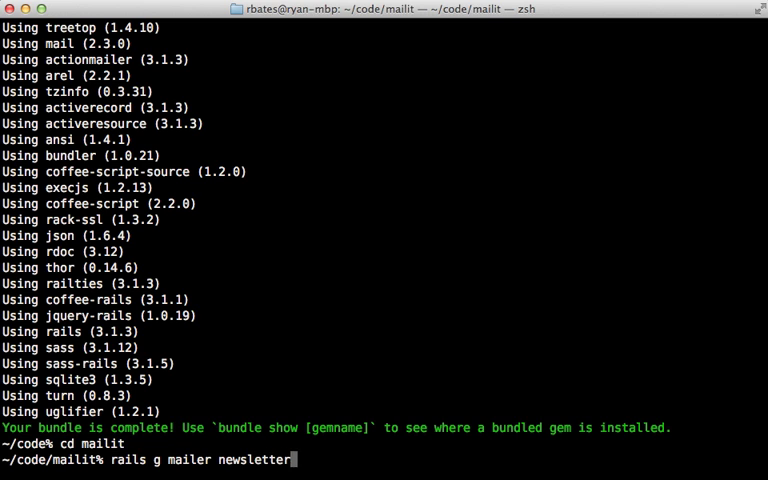
{"action": "type", "text": "_mailer"}
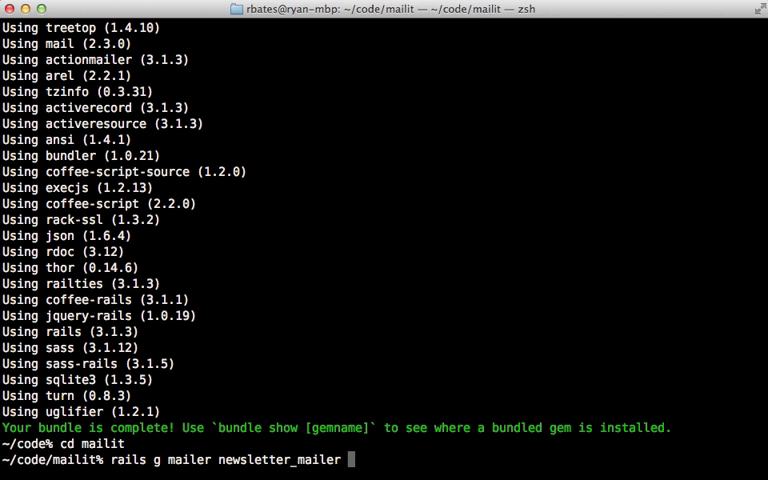
{"action": "type", "text": "weekl"}
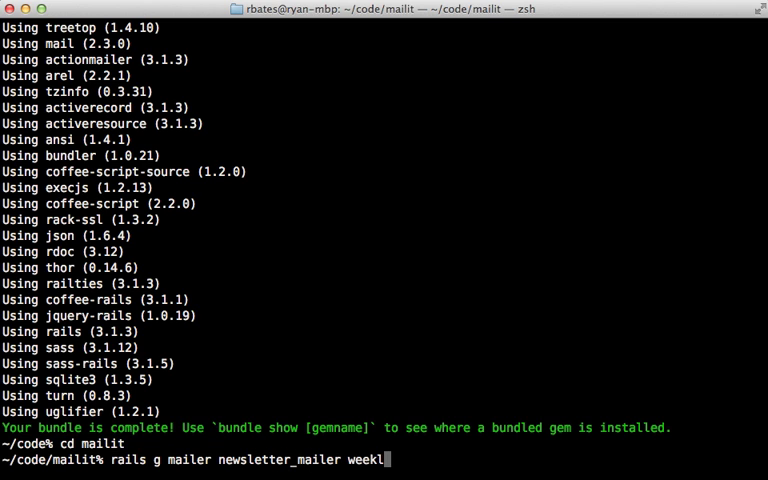
{"action": "key", "text": "Return"}
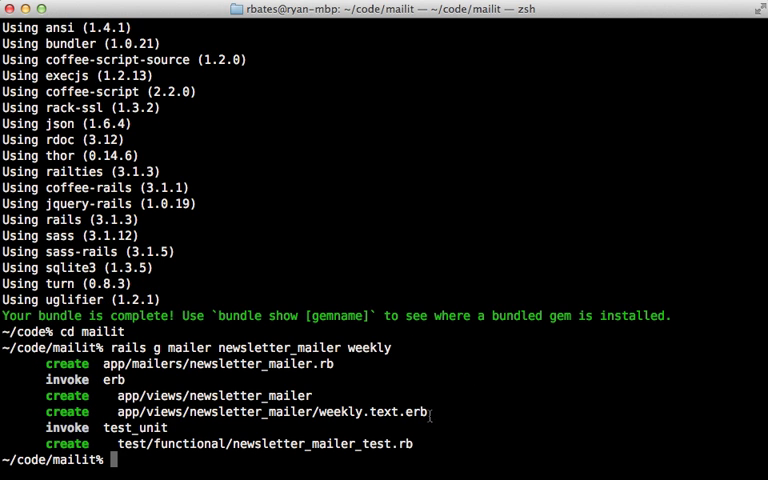
{"action": "mouse_move", "coordinate": [400, 366]}
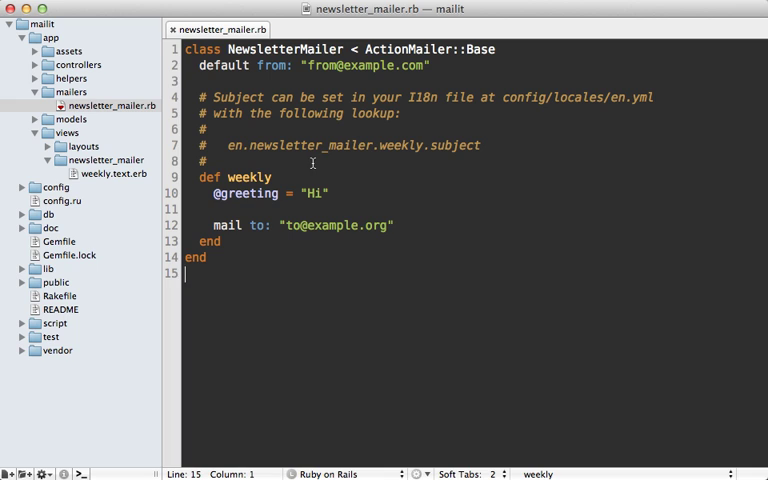
Make weekly mail to the given email with subject "RailsCasts Weekly"
{"action": "double_click", "coordinate": [246, 176]}
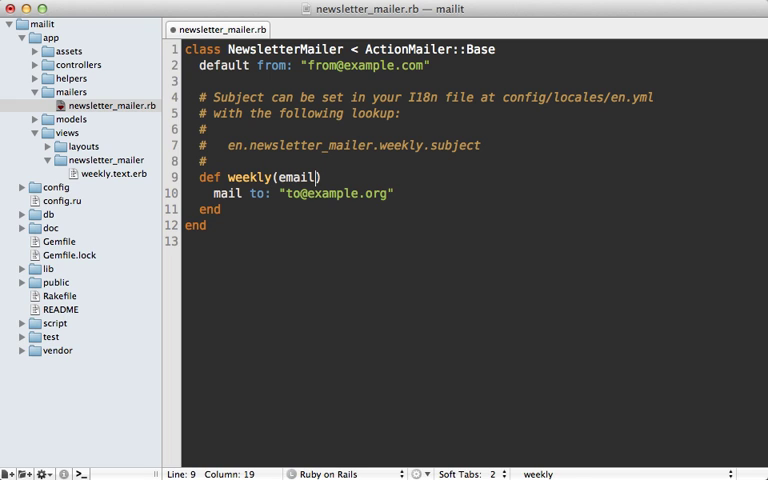
{"action": "key", "text": "BackSpace"}
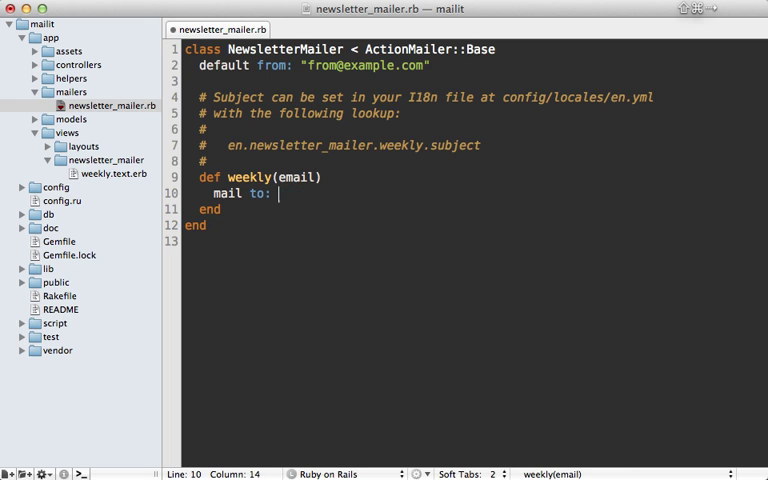
{"action": "type", "text": "email, subject"}
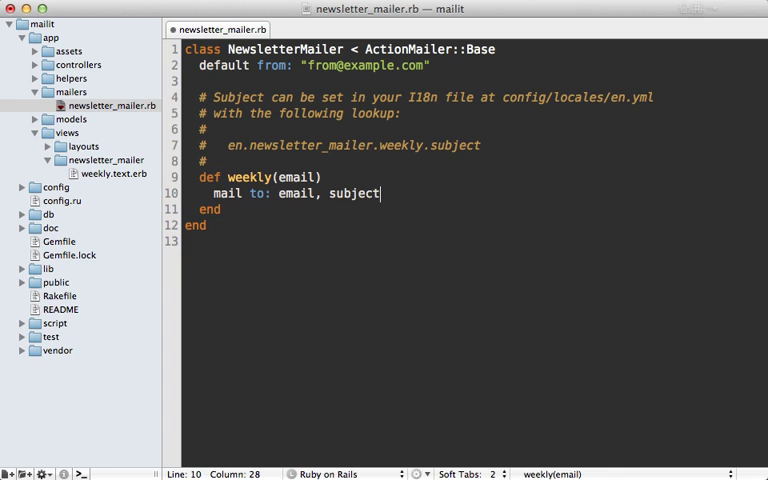
{"action": "type", "text": ": \"RailsCasts \""}
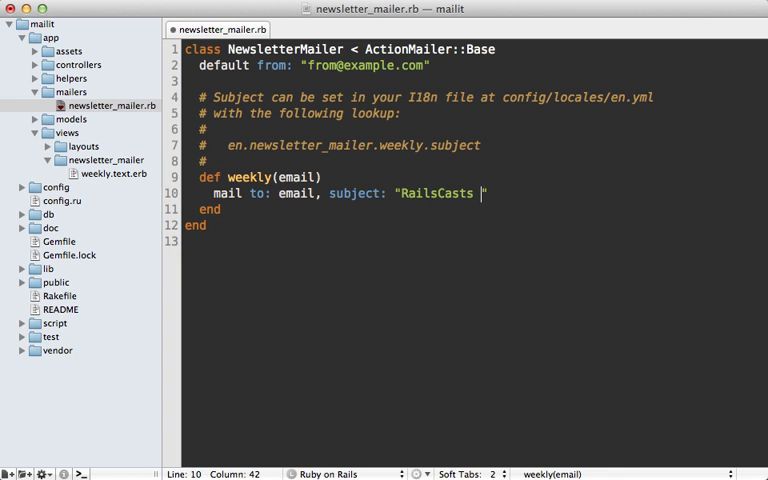
{"action": "type", "text": "Weekly"}
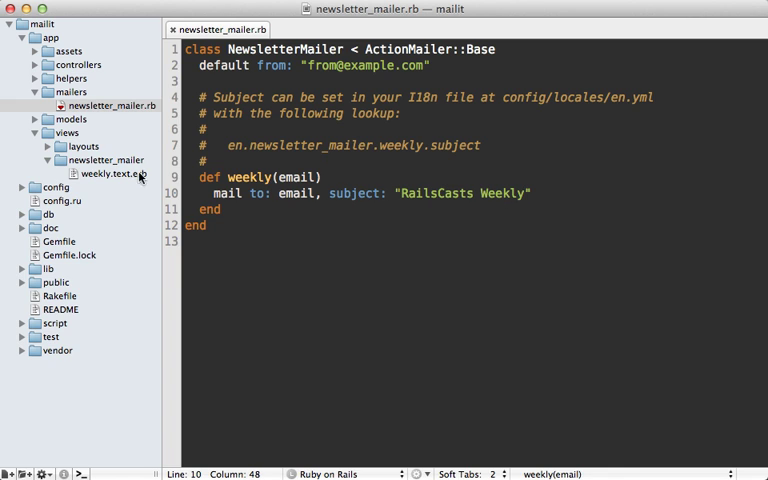
{"action": "mouse_move", "coordinate": [128, 176]}
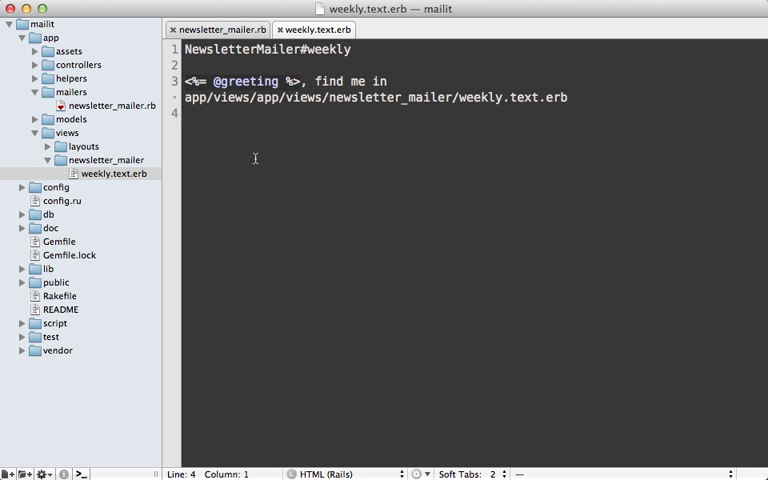
Paste the newsletter into weekly.text.erb and create the weekly.html.erb template
{"action": "key", "text": "cmd+v"}
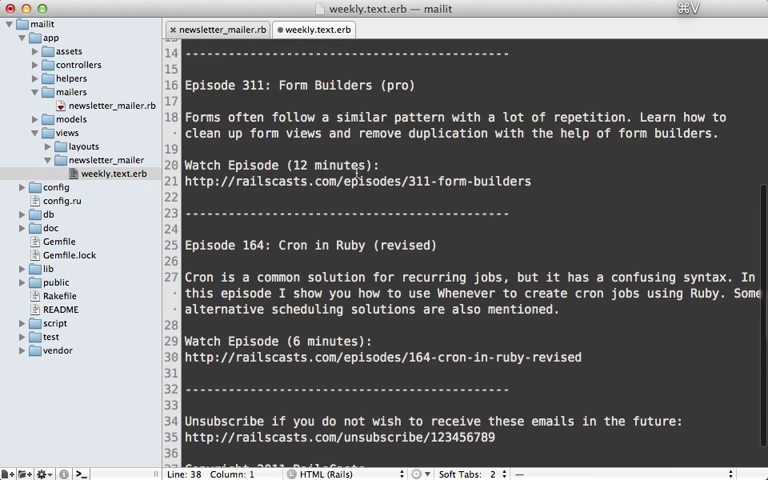
{"action": "scroll", "scroll_direction": "up", "scroll_amount": 3}
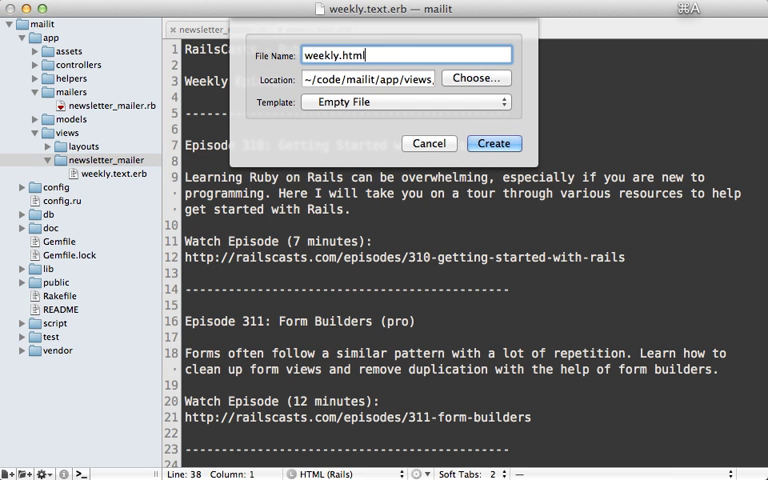
{"action": "left_click", "coordinate": [492, 144]}
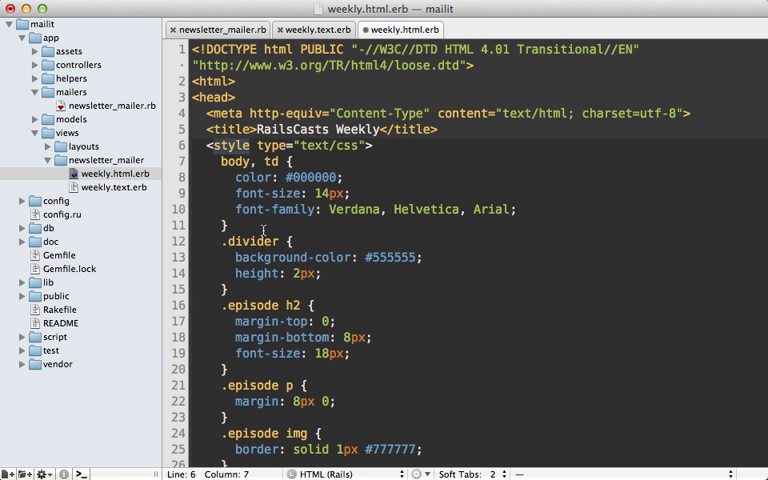
{"action": "mouse_move", "coordinate": [264, 218]}
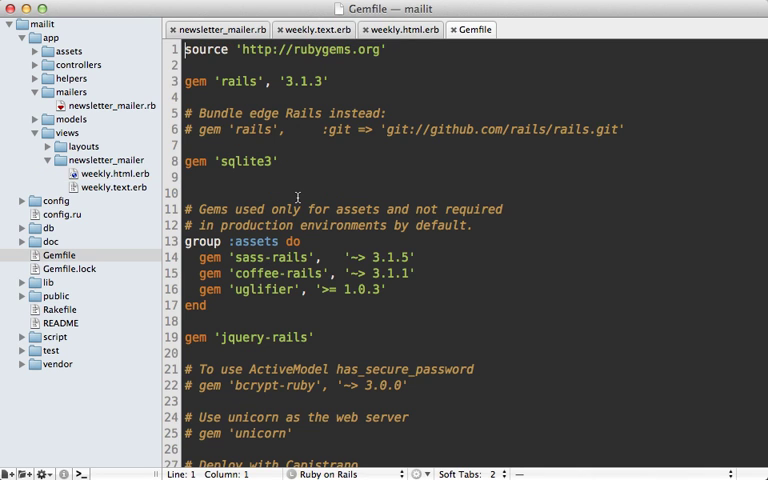
Add commented hpricot/premailer lines and gem 'roadie' to the Gemfile
{"action": "scroll", "scroll_direction": "down", "scroll_amount": 3}
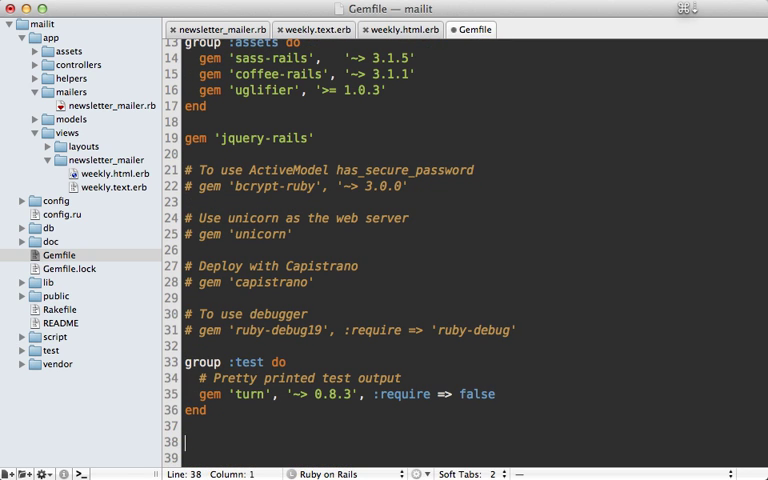
{"action": "type", "text": "gem ''"}
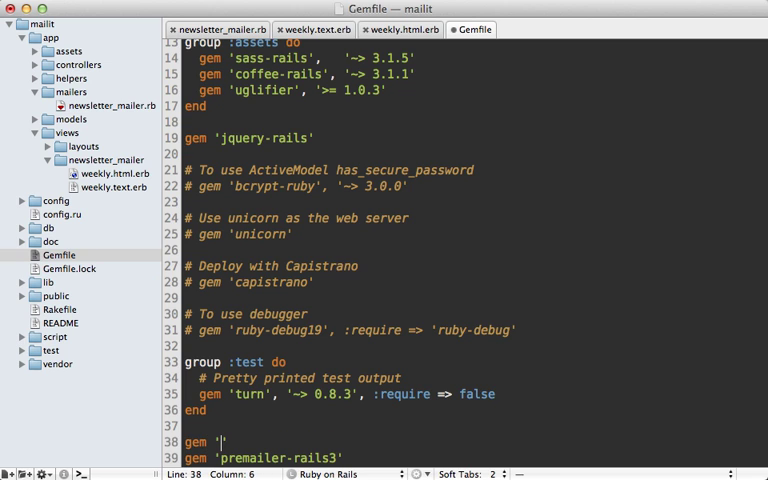
{"action": "type", "text": "hprio"}
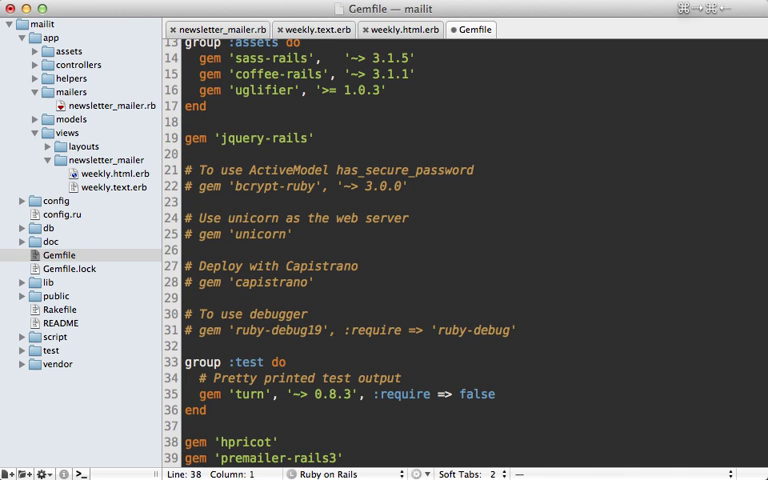
{"action": "scroll", "scroll_direction": "down", "scroll_amount": 3}
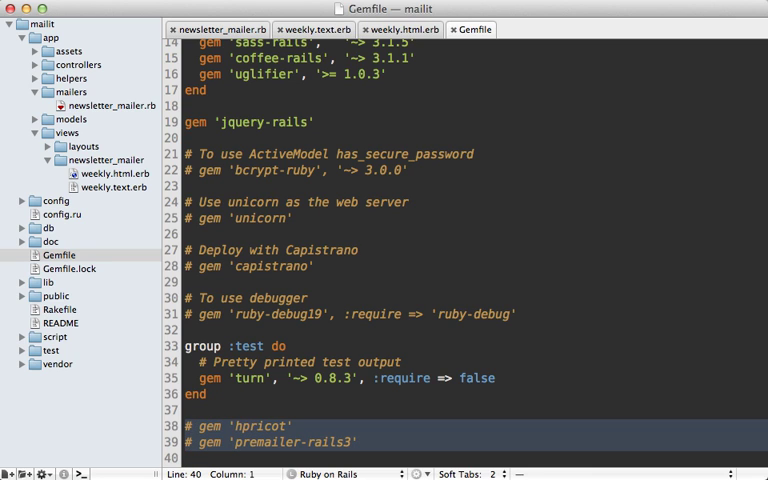
{"action": "type", "text": "gem 'roa"}
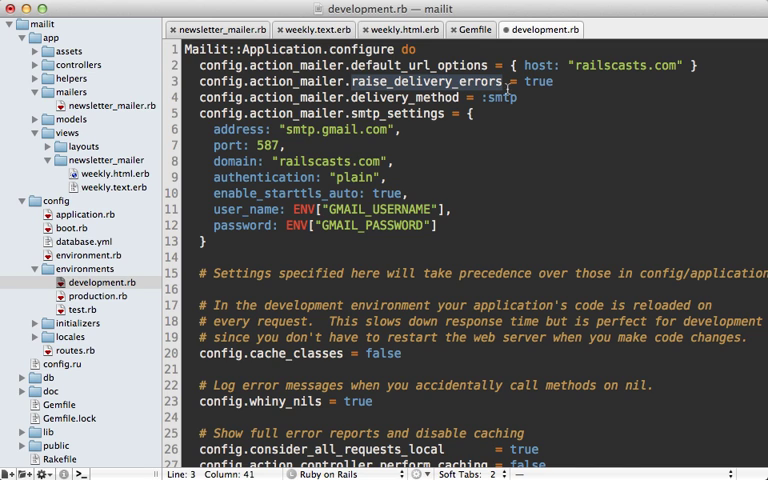
{"action": "left_click", "coordinate": [424, 98]}
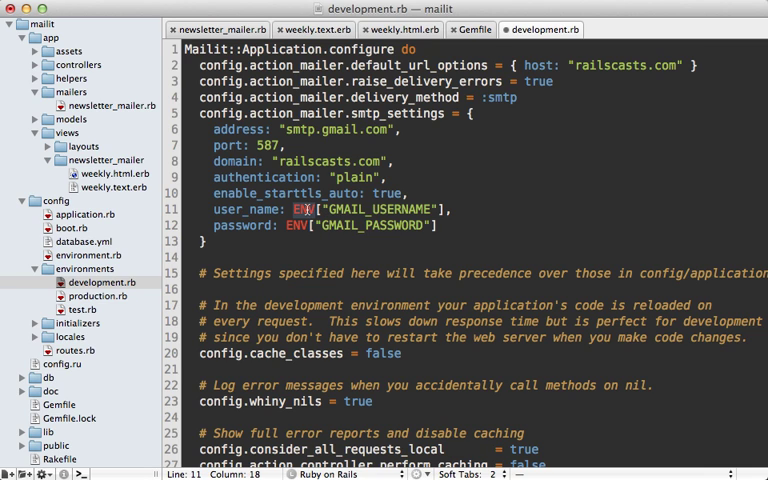
{"action": "left_click", "coordinate": [422, 240]}
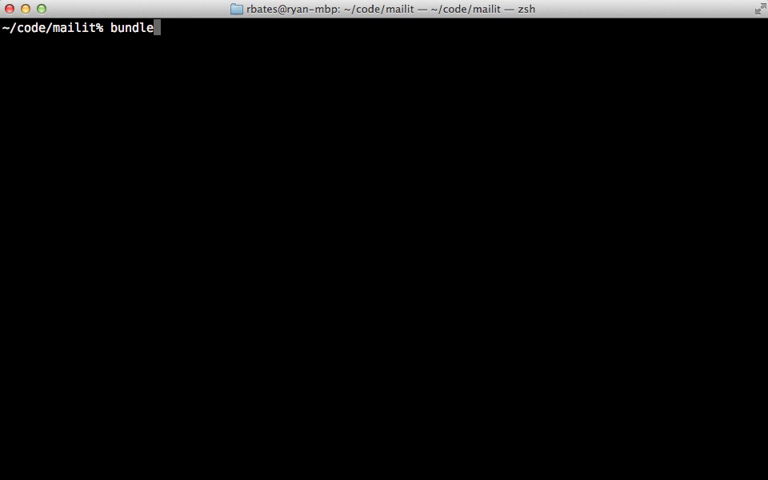
Run bundle to install the gems and start the Rails console
{"action": "key", "text": "Return"}
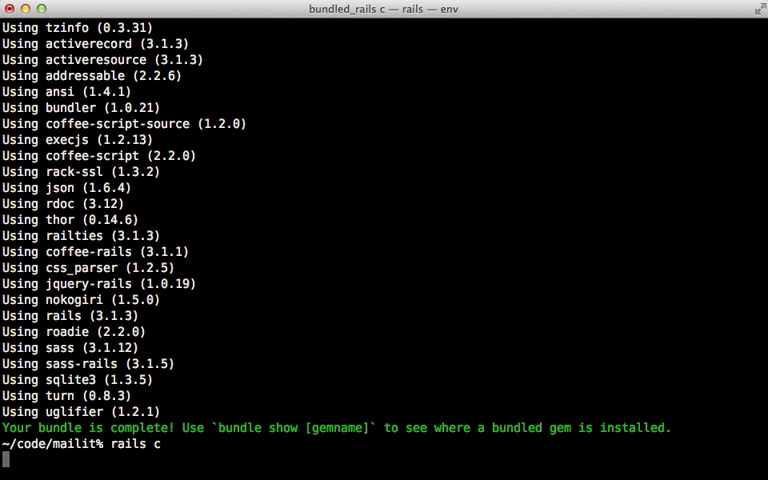
{"action": "key", "text": "Return"}
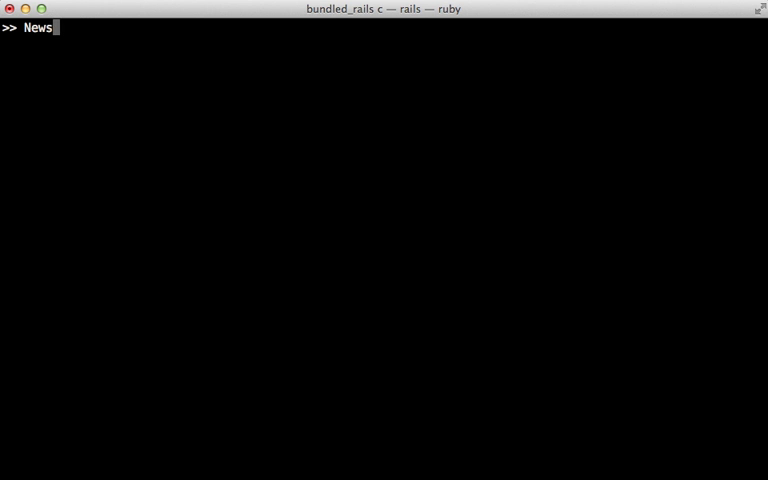
{"action": "type", "text": "letterMailer.week"}
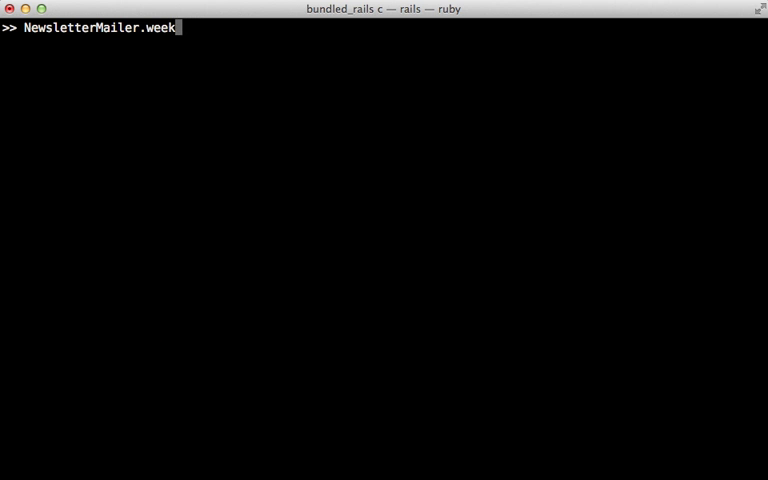
{"action": "type", "text": "ly(\""}
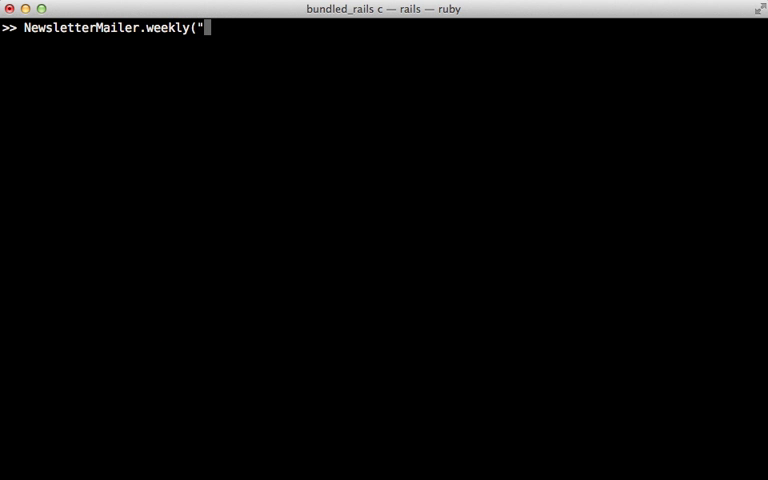
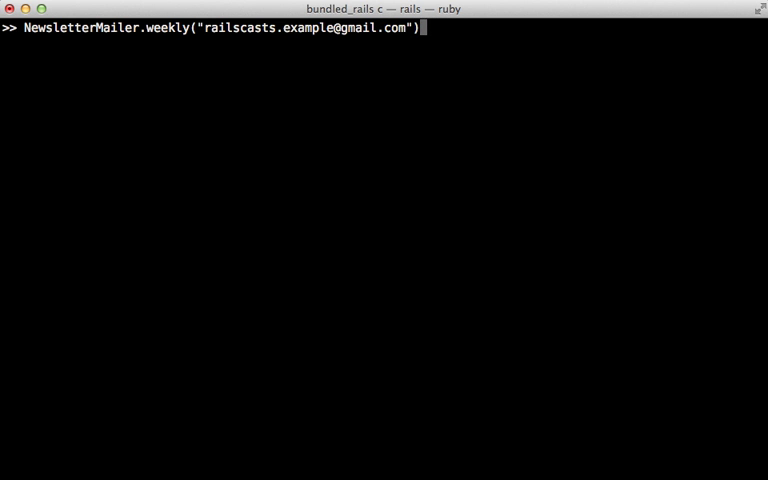
{"action": "type", "text": ".deliver"}
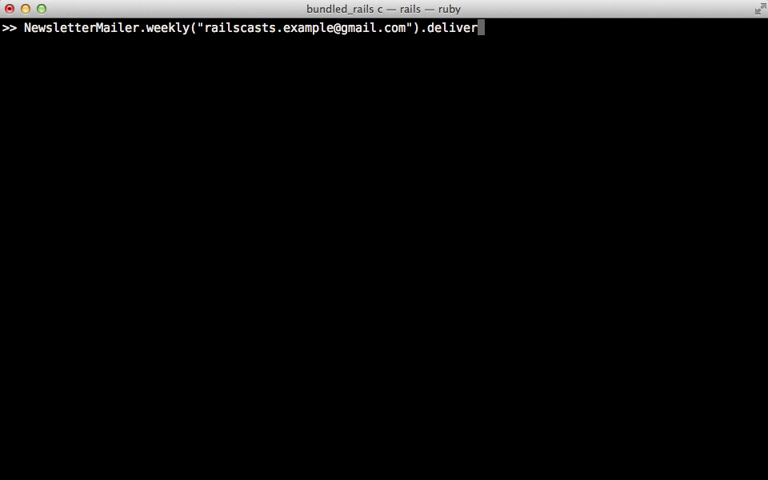
{"action": "key", "text": "Return"}
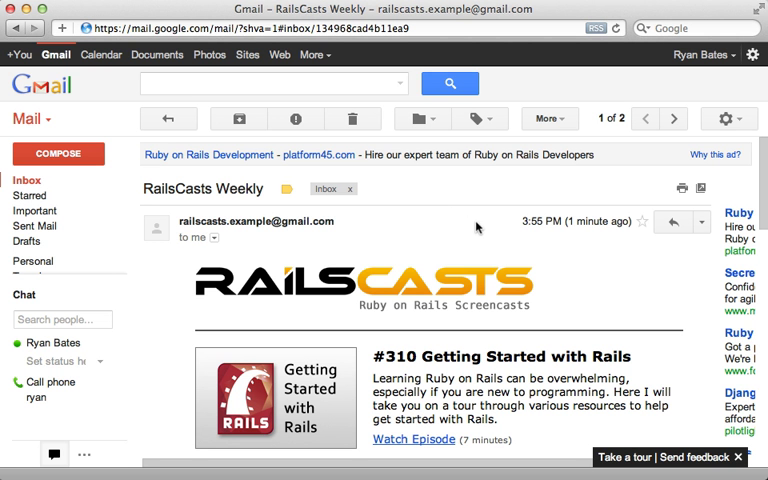
Read down through the delivered RailsCasts Weekly message with its banner and episode listing
{"action": "scroll", "scroll_direction": "down", "scroll_amount": 3}
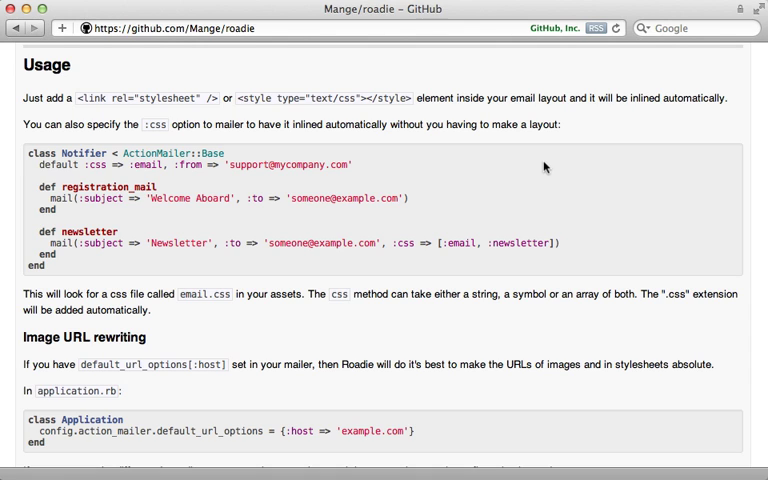
{"action": "mouse_move", "coordinate": [344, 148]}
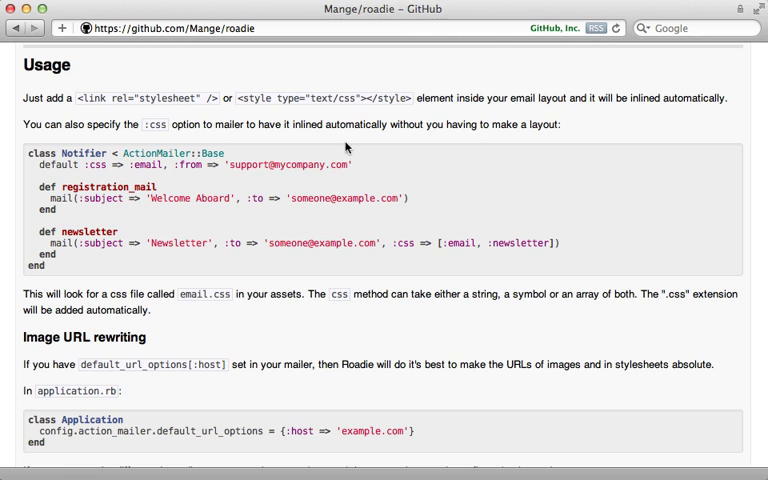
Bring up the Roadie README usage notes on the :css mailer option
{"action": "double_click", "coordinate": [160, 124]}
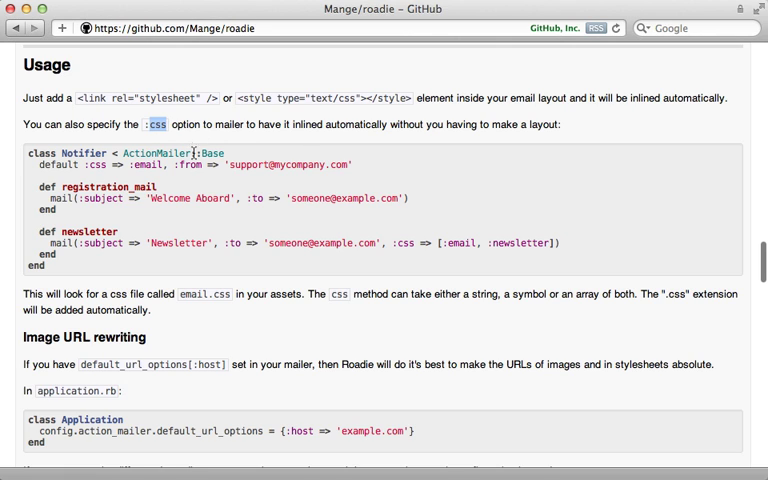
{"action": "mouse_move", "coordinate": [438, 262]}
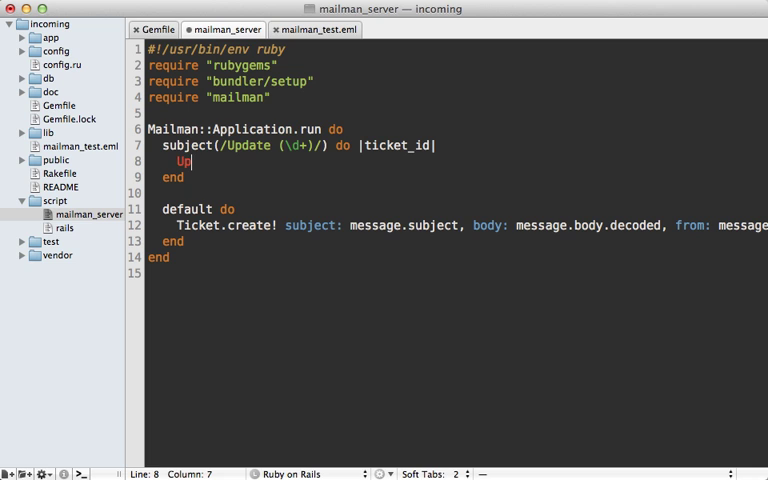
Make the Update subject handler call Ticket.update(ticket_id, ...) in mailman_server, then view railscasts.com/pro
{"action": "type", "text": "icket.update()"}
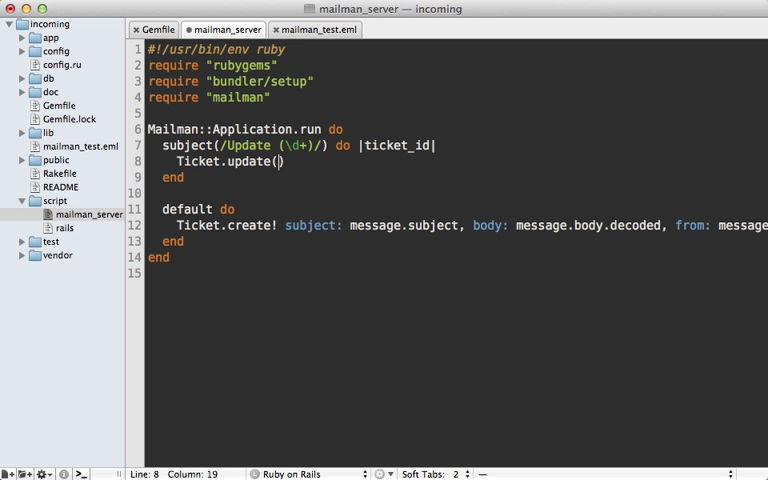
{"action": "type", "text": "ticket_id,"}
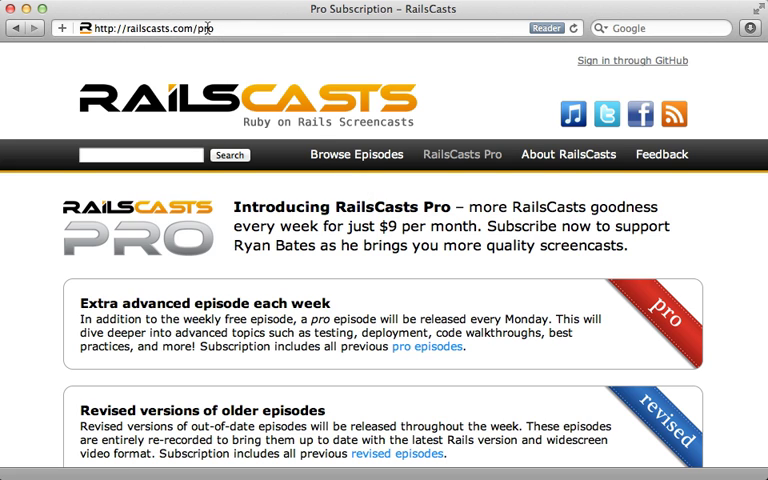
{"action": "mouse_move", "coordinate": [316, 274]}
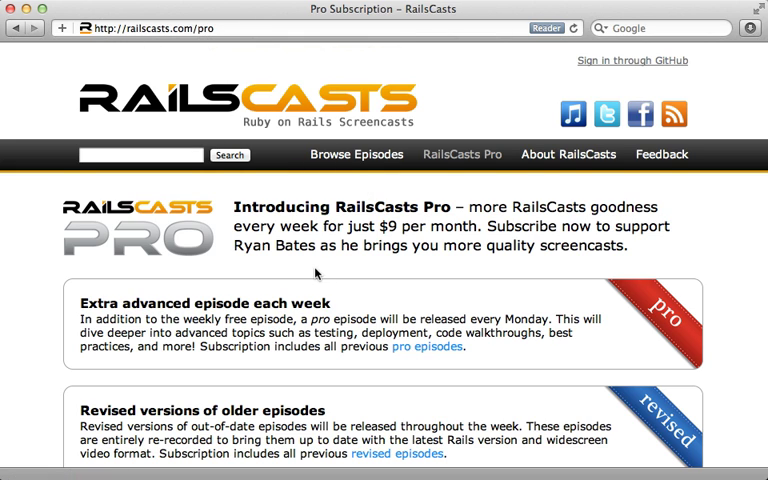
{"action": "scroll", "scroll_direction": "down", "scroll_amount": 3}
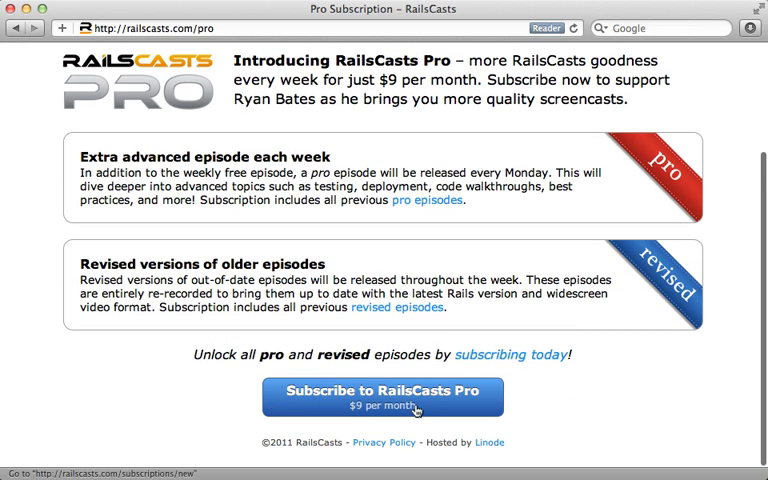